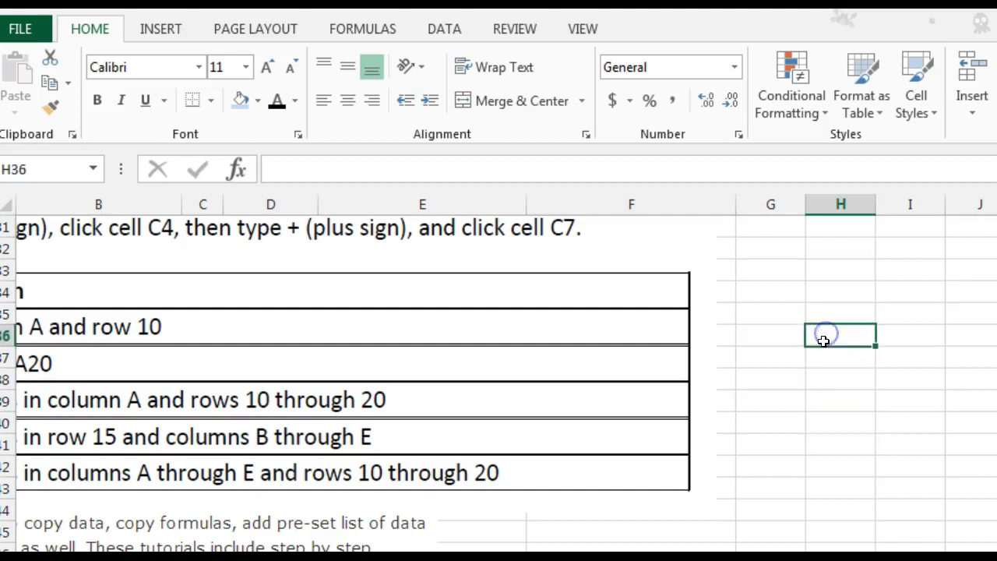
# Step: Enter practice cell references ending with the range reference d4:d25 beside the table
pyautogui.click(840, 248)
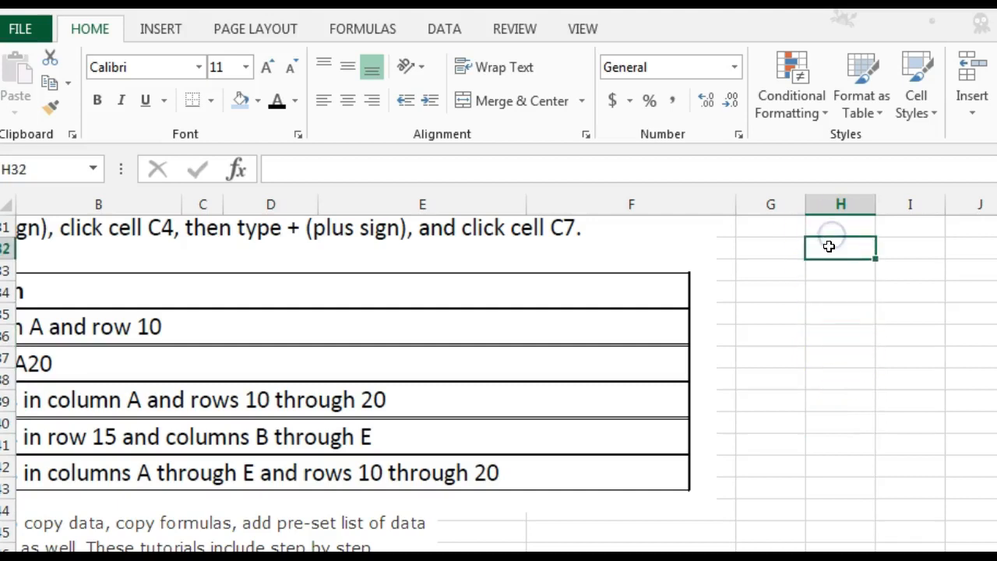
pyautogui.click(840, 226)
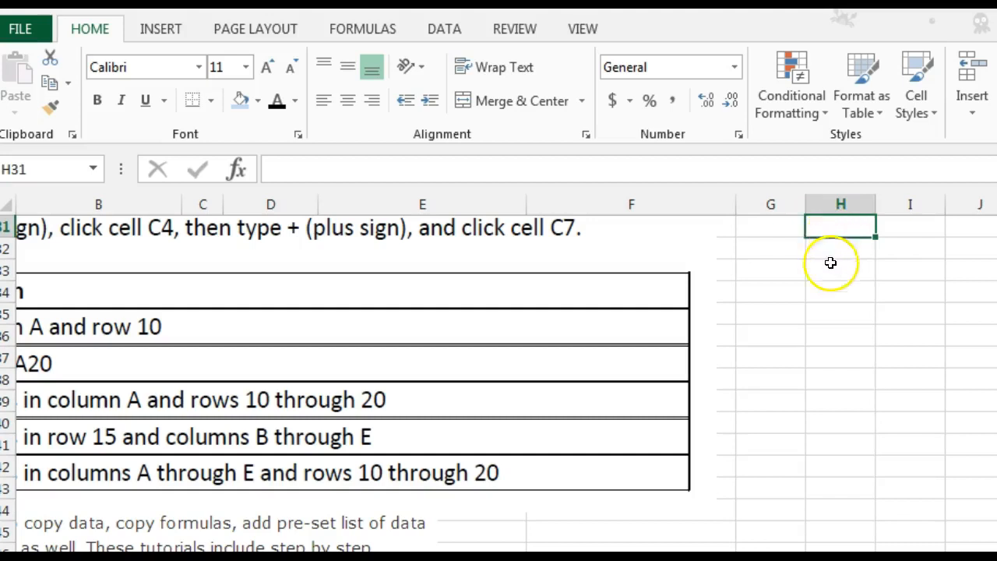
pyautogui.moveTo(414, 231)
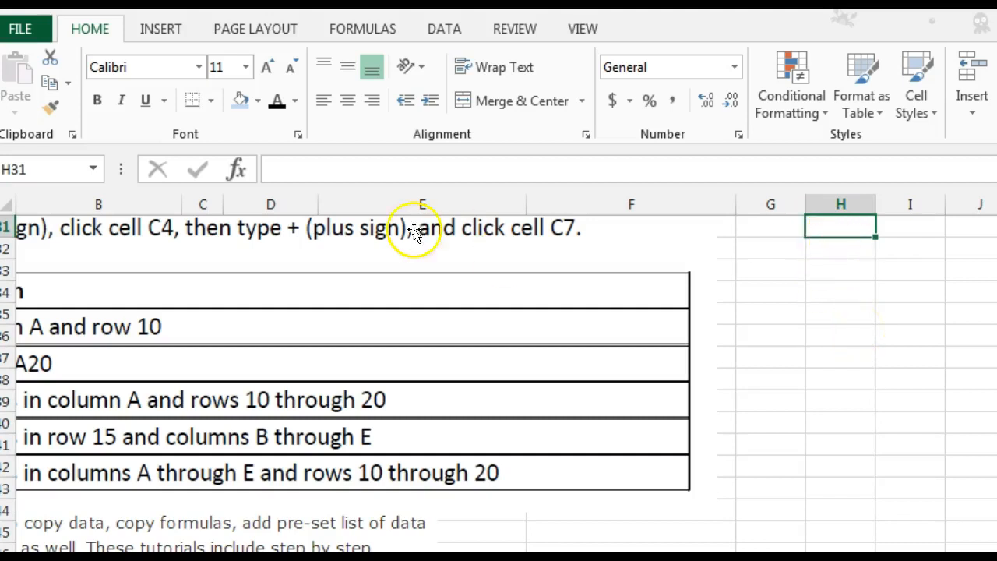
pyautogui.write('h1')
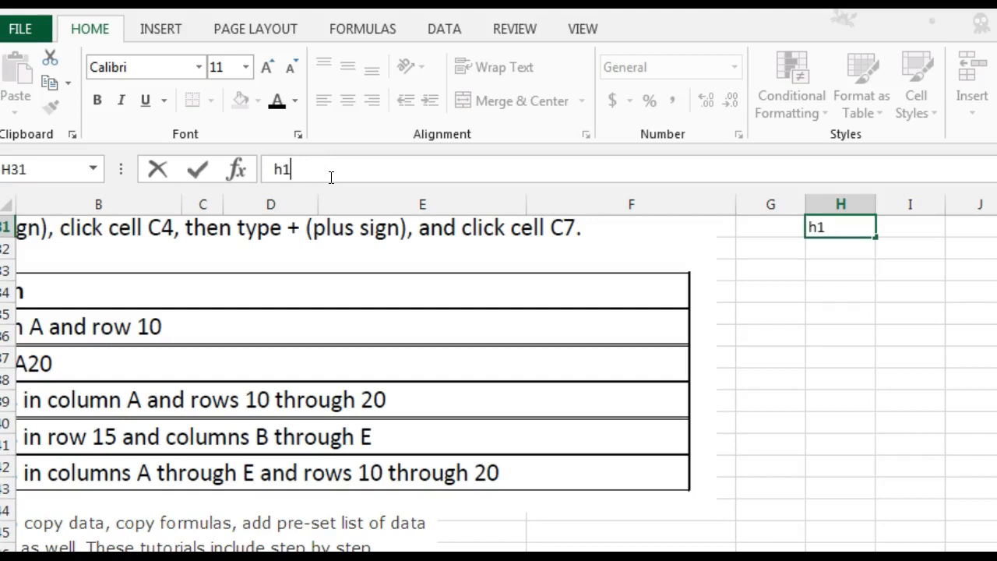
pyautogui.write(',h2')
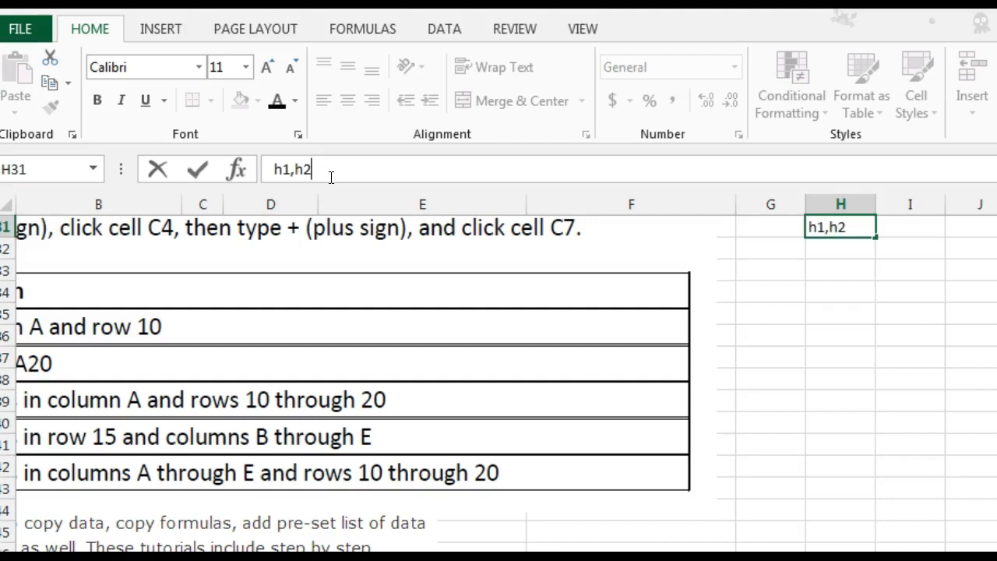
pyautogui.press('Backspace')
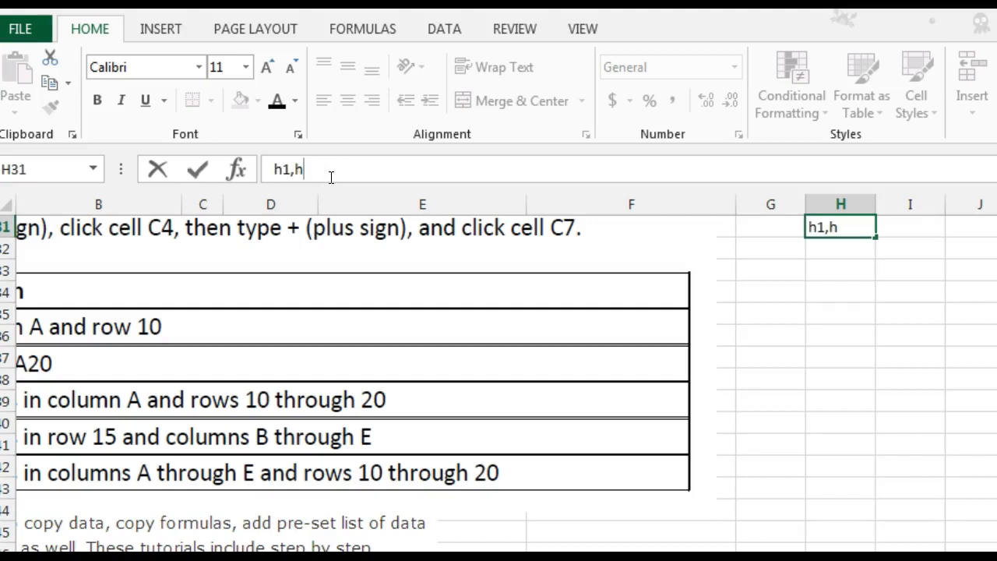
pyautogui.write('25')
pyautogui.click(769, 227)
pyautogui.write('d4')
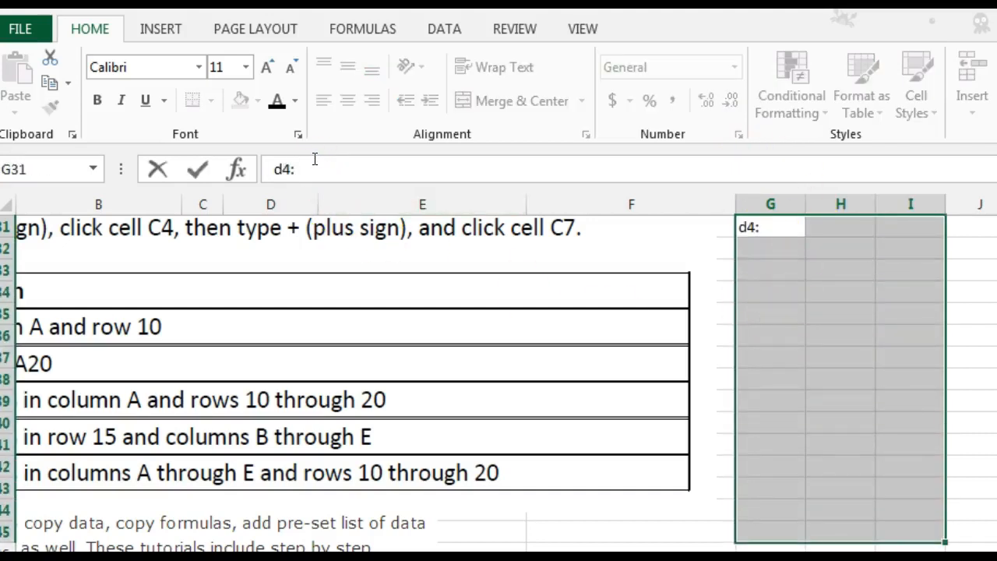
pyautogui.write(':d25')
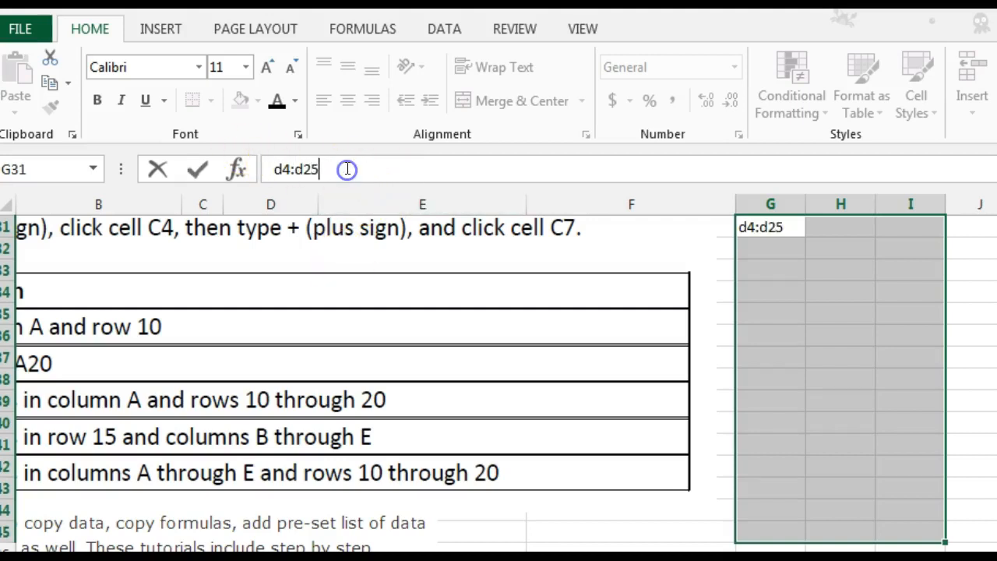
# Step: Write the note 'this cell' in H35, then leave the notes and select H34
pyautogui.click(840, 311)
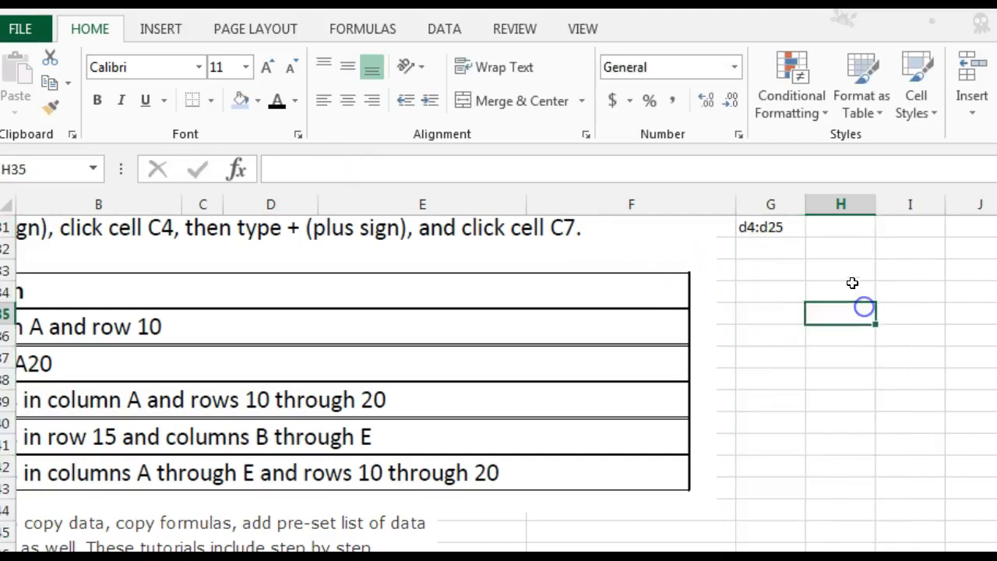
pyautogui.moveTo(829, 326)
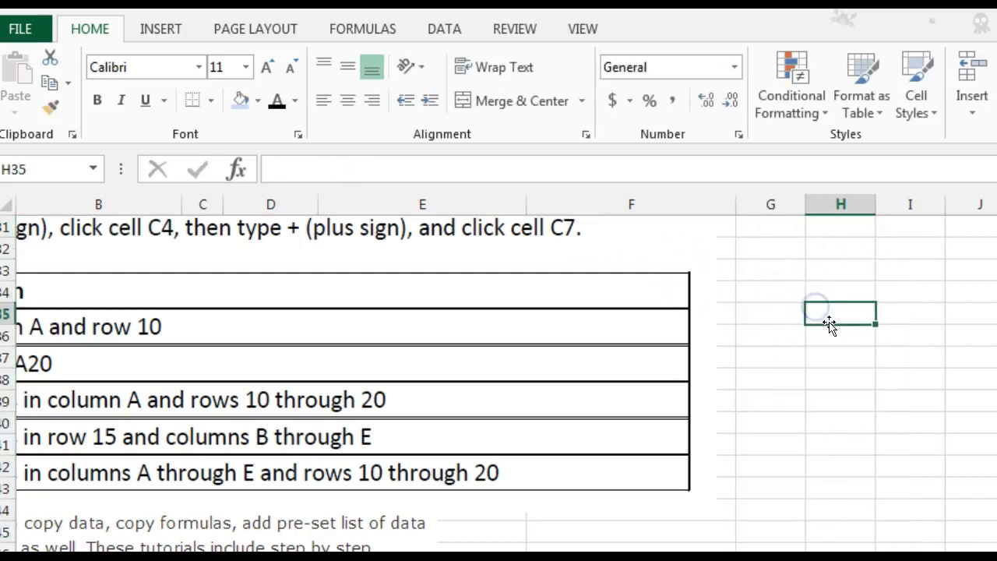
pyautogui.write('this')
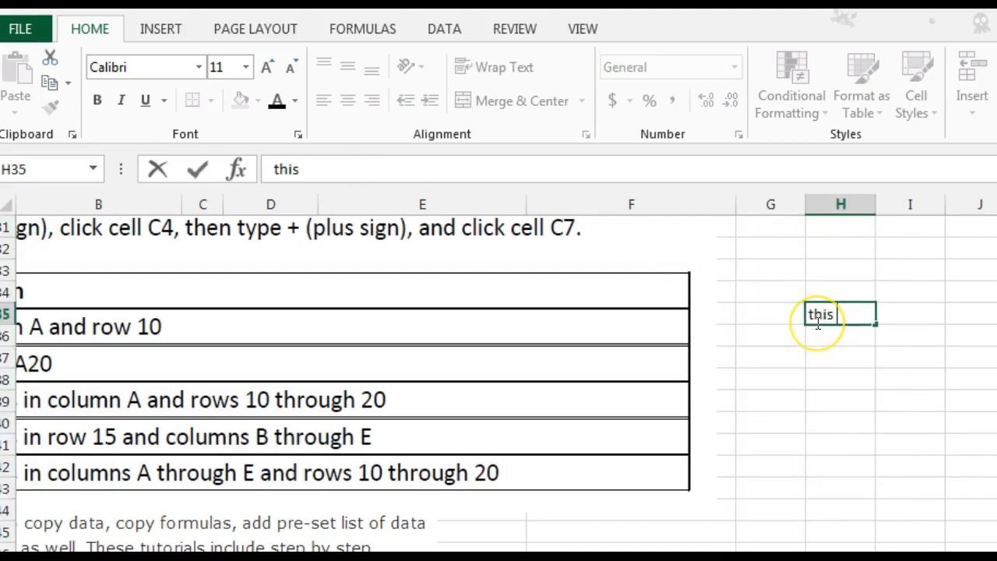
pyautogui.write('cell')
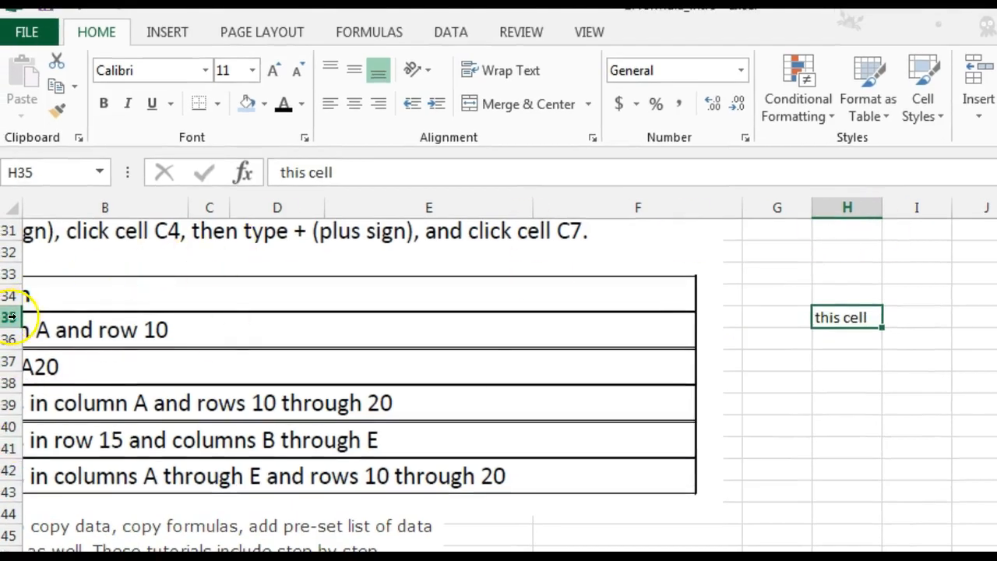
pyautogui.click(848, 355)
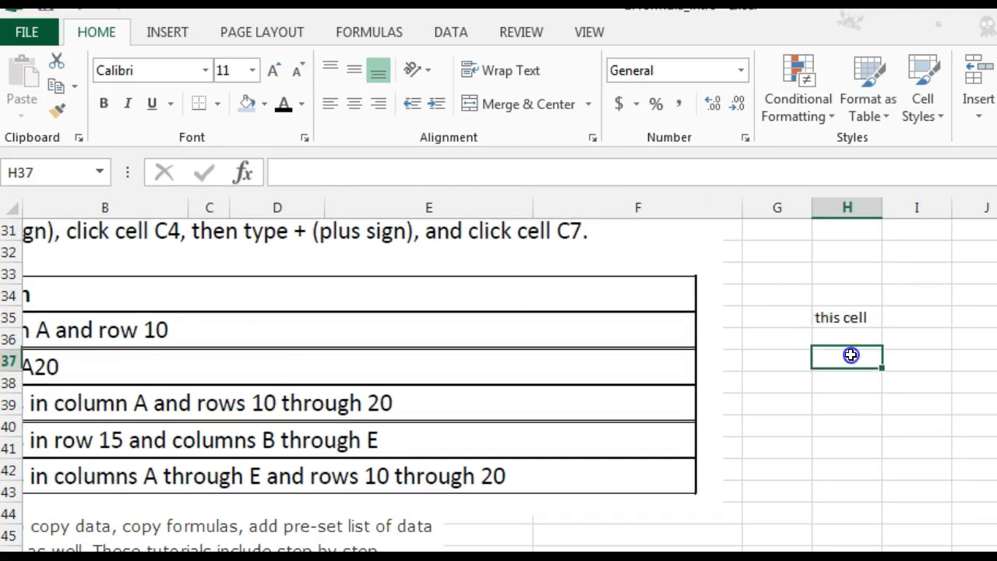
pyautogui.click(848, 382)
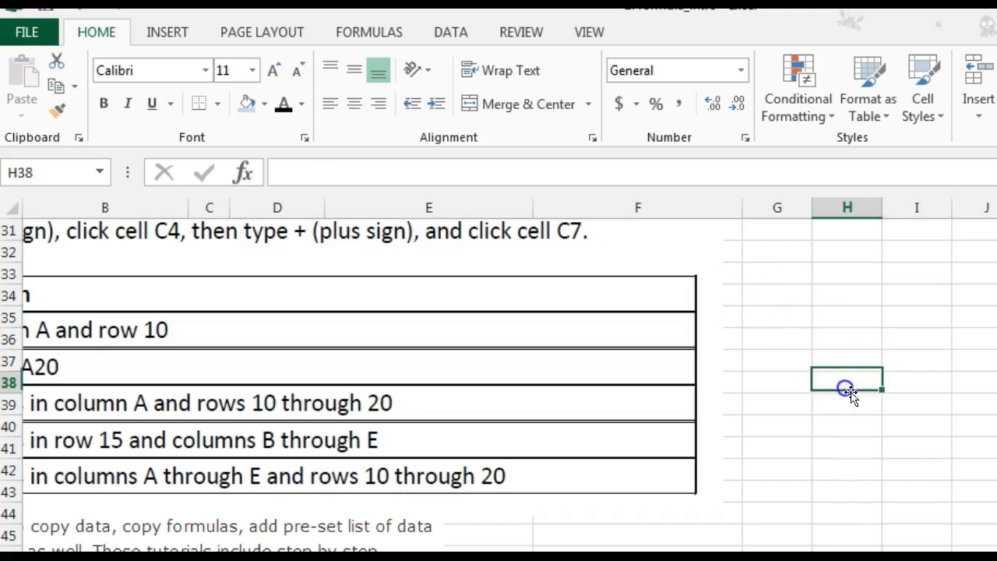
pyautogui.moveTo(860, 287)
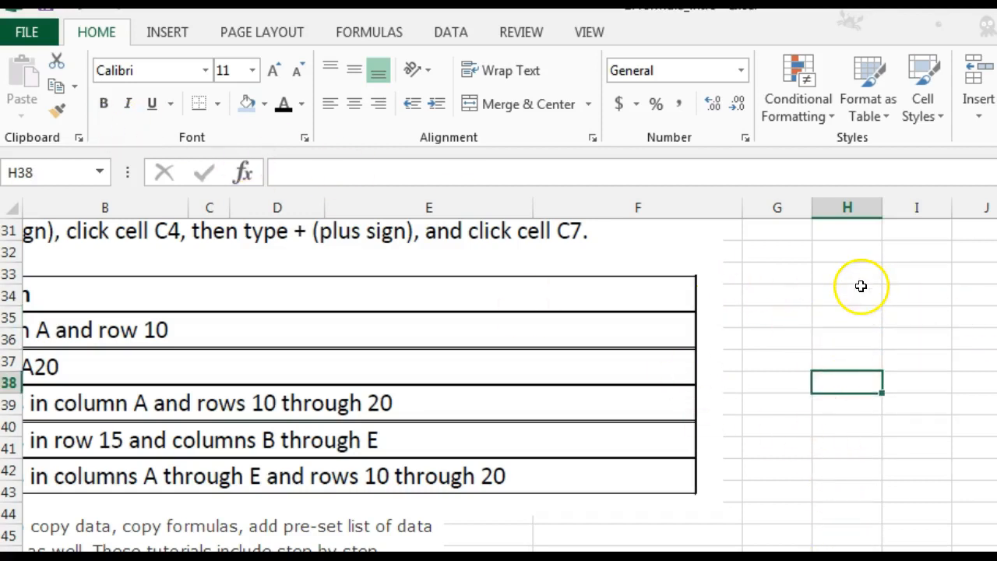
pyautogui.click(848, 252)
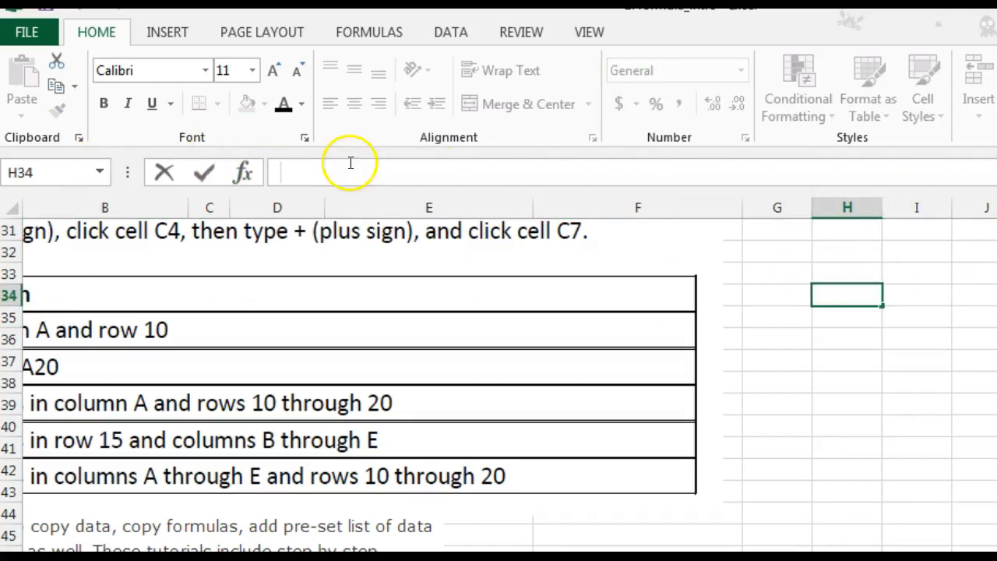
# Step: Enter the formula =45+34 in H34 so it shows 79
pyautogui.write('=4')
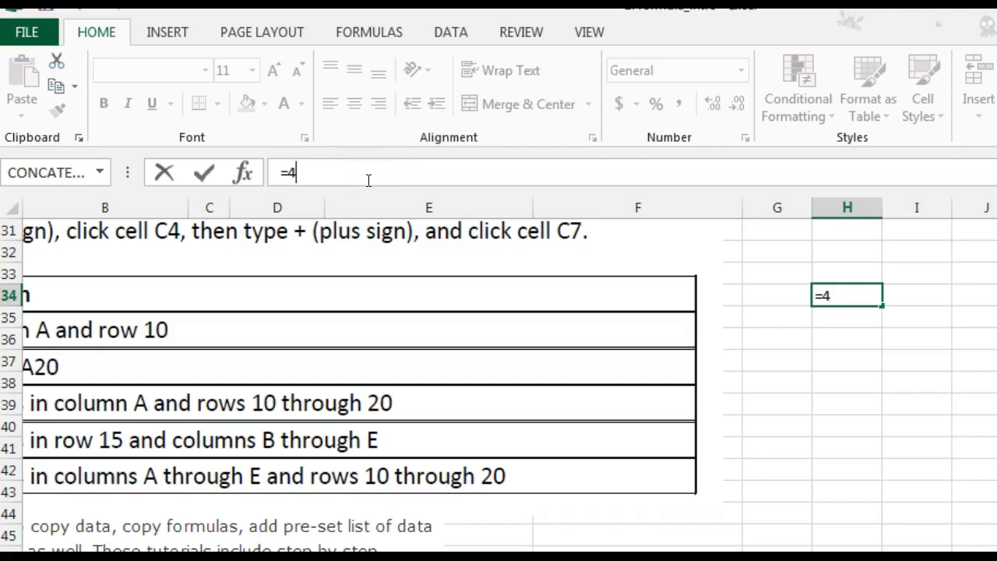
pyautogui.write('5+')
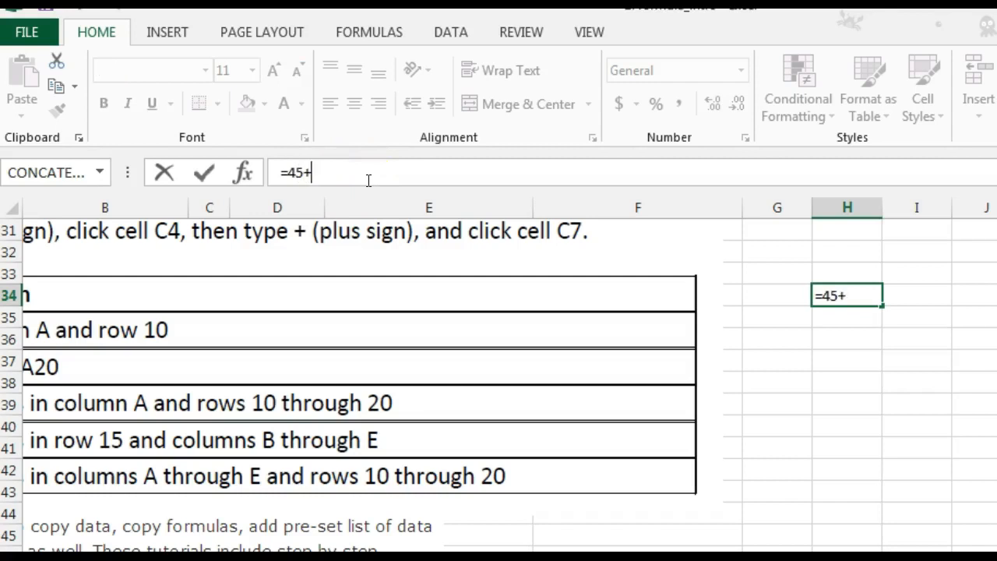
pyautogui.write('34')
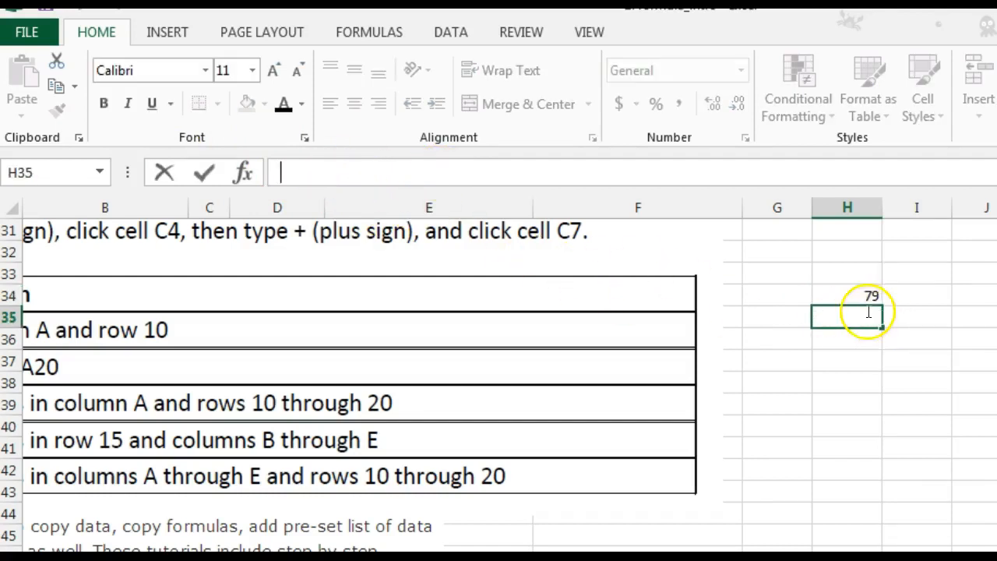
# Step: Enter the formula =d5+d6 in H35, showing 0, and reselect it
pyautogui.write('=d5')
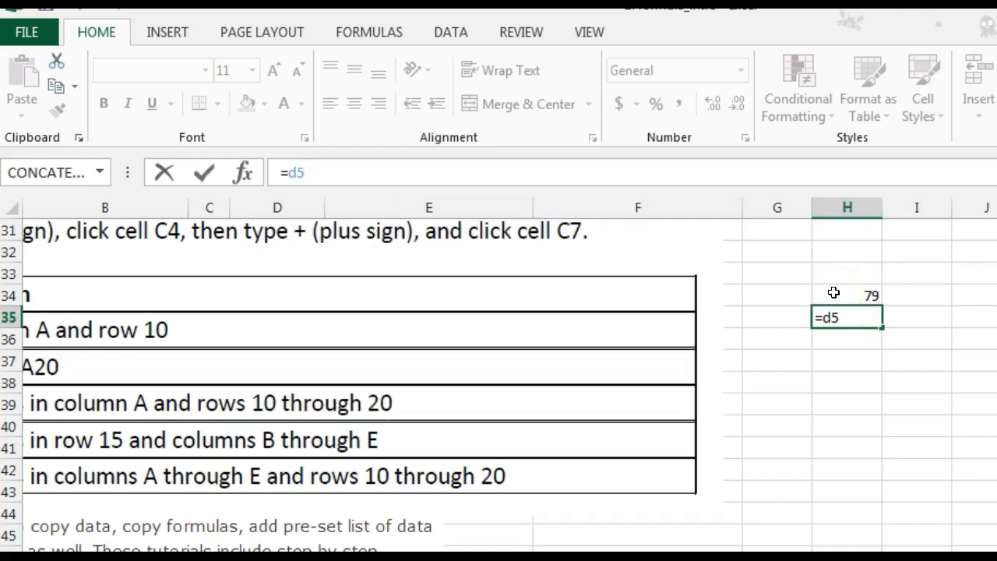
pyautogui.write('+')
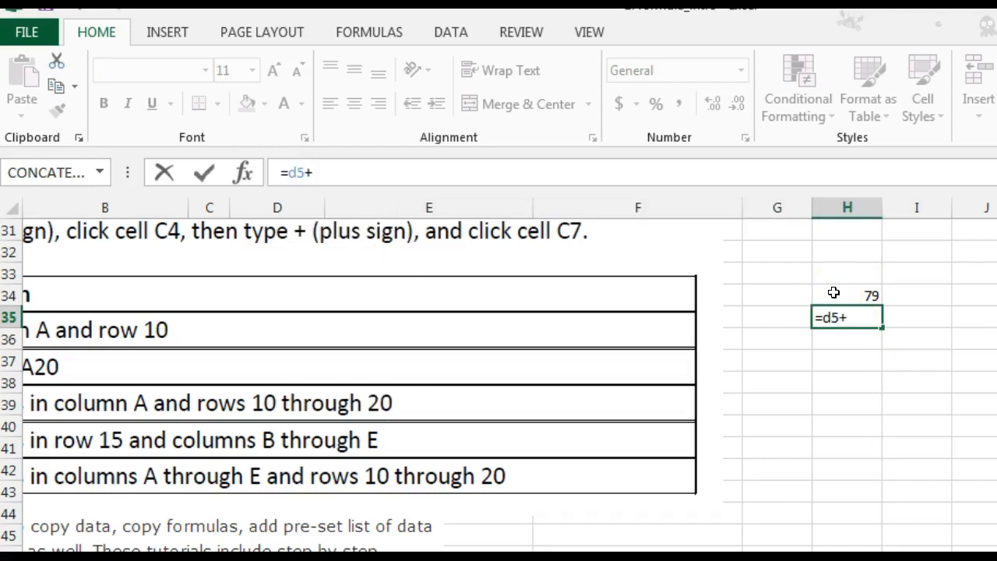
pyautogui.write('d6')
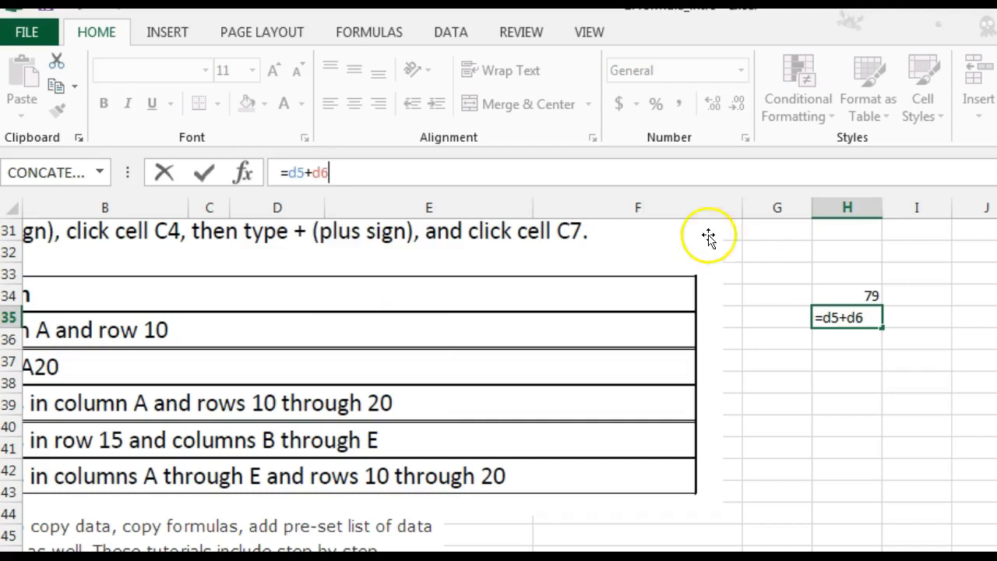
pyautogui.press('enter')
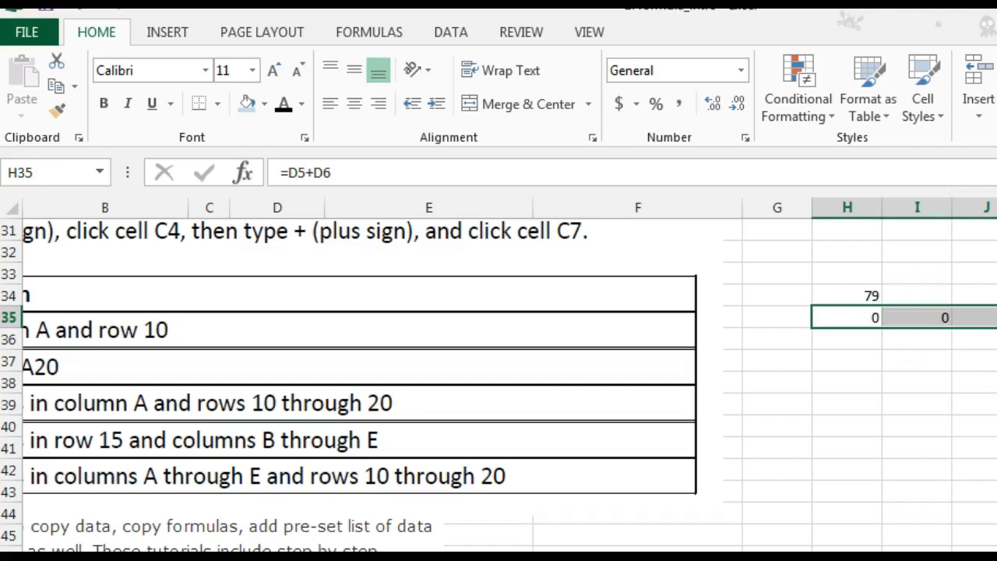
pyautogui.click(848, 317)
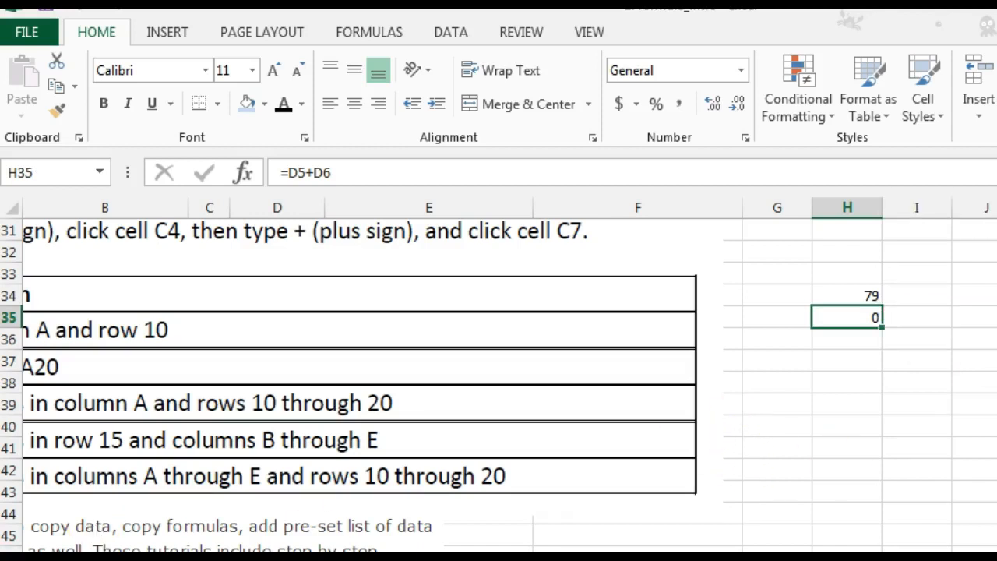